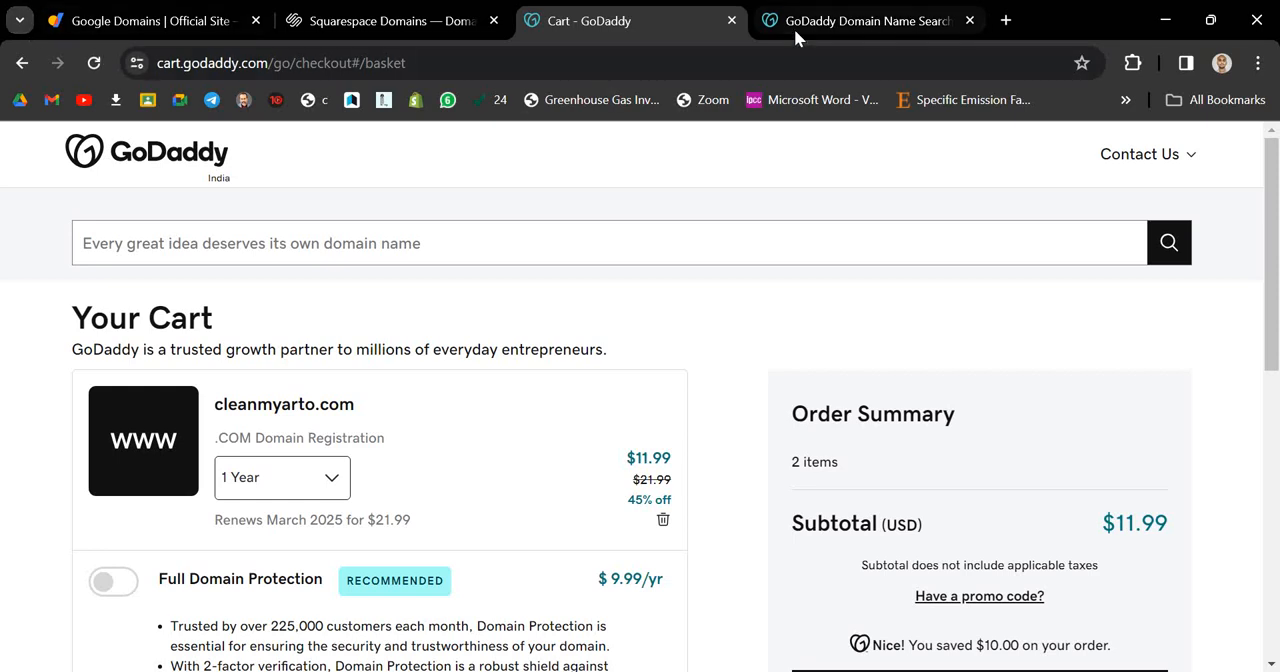
Step: View GoDaddy's cleanmyarto search results, then the Squarespace checkout listing cleanmyarto.com at $20.00
click(864, 20)
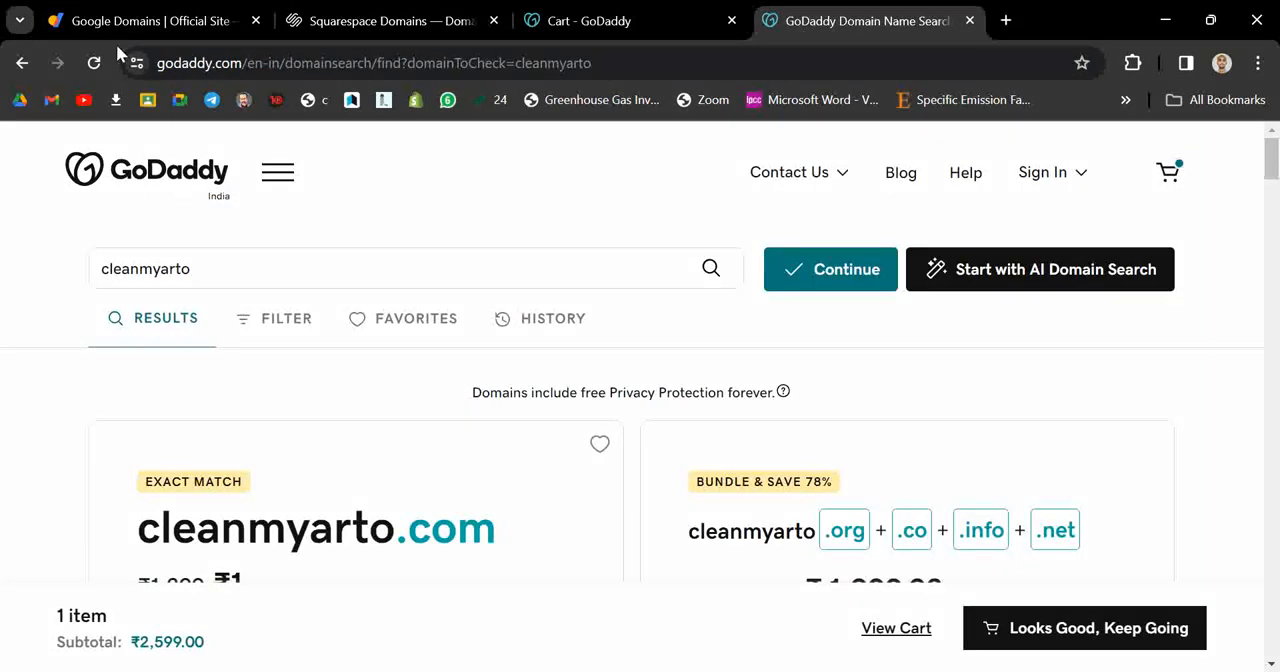
click(144, 20)
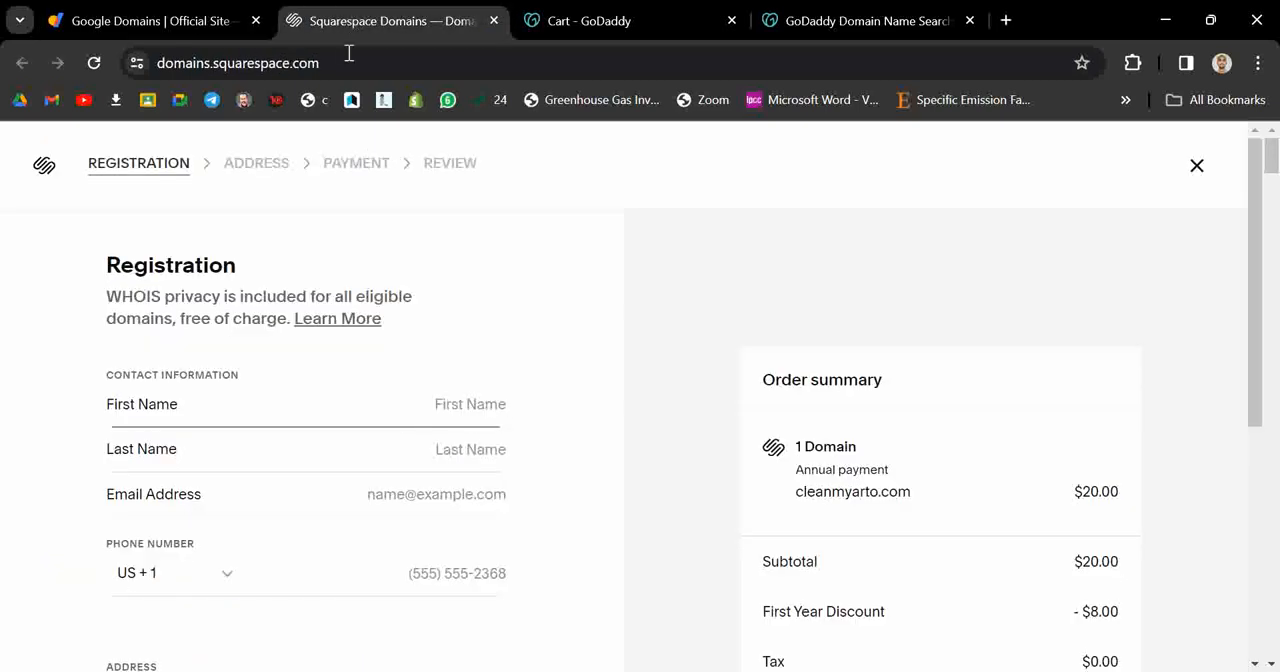
Step: Return to the GoDaddy cart showing cleanmyarto.com at $11.99
click(470, 404)
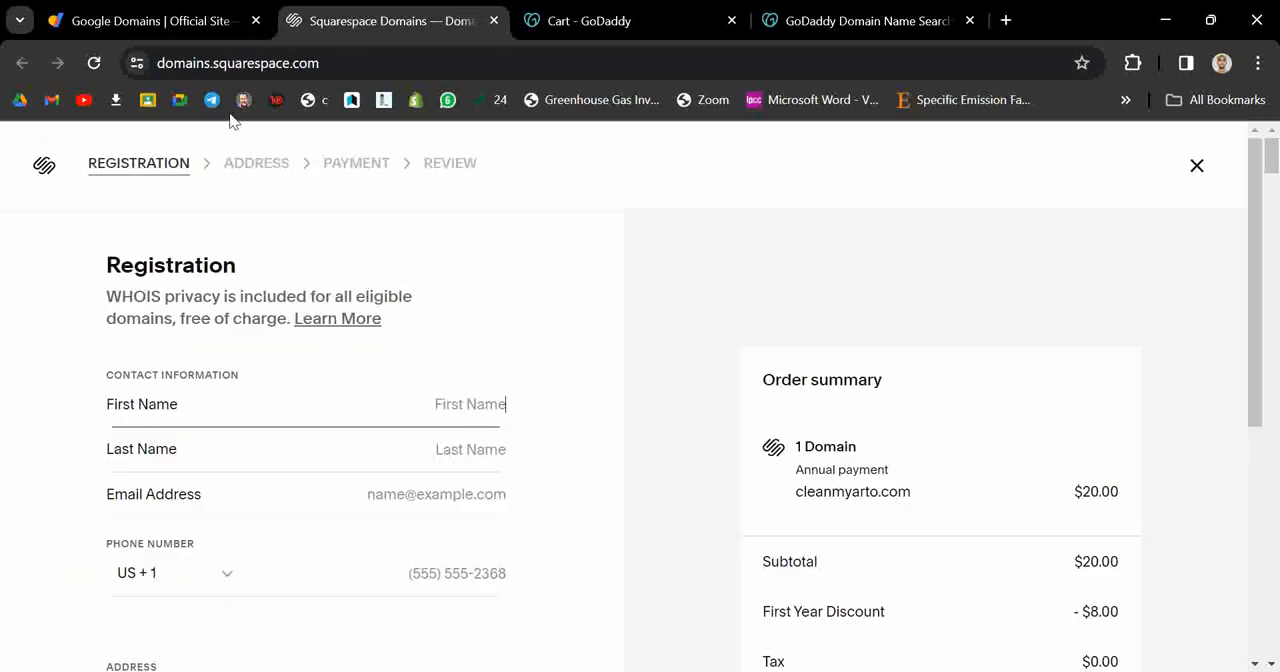
click(866, 20)
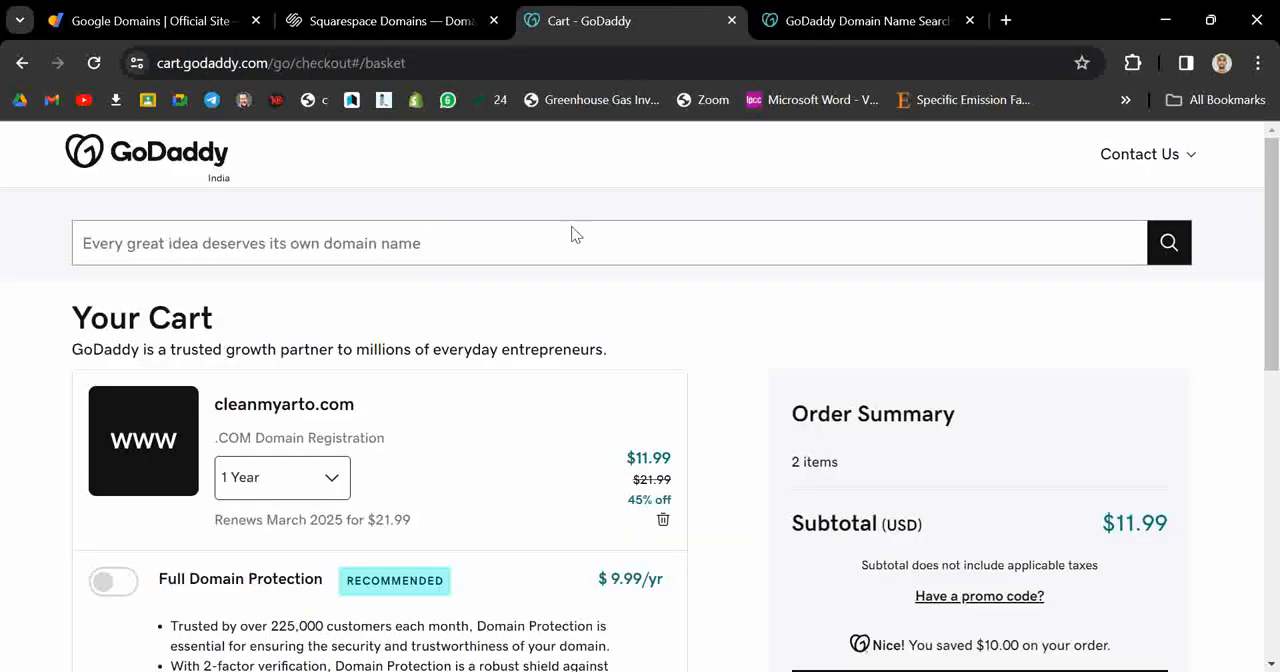
Step: Reveal the 1-to-10-year registration term choices for cleanmyarto.com in the cart
scroll(down, 3)
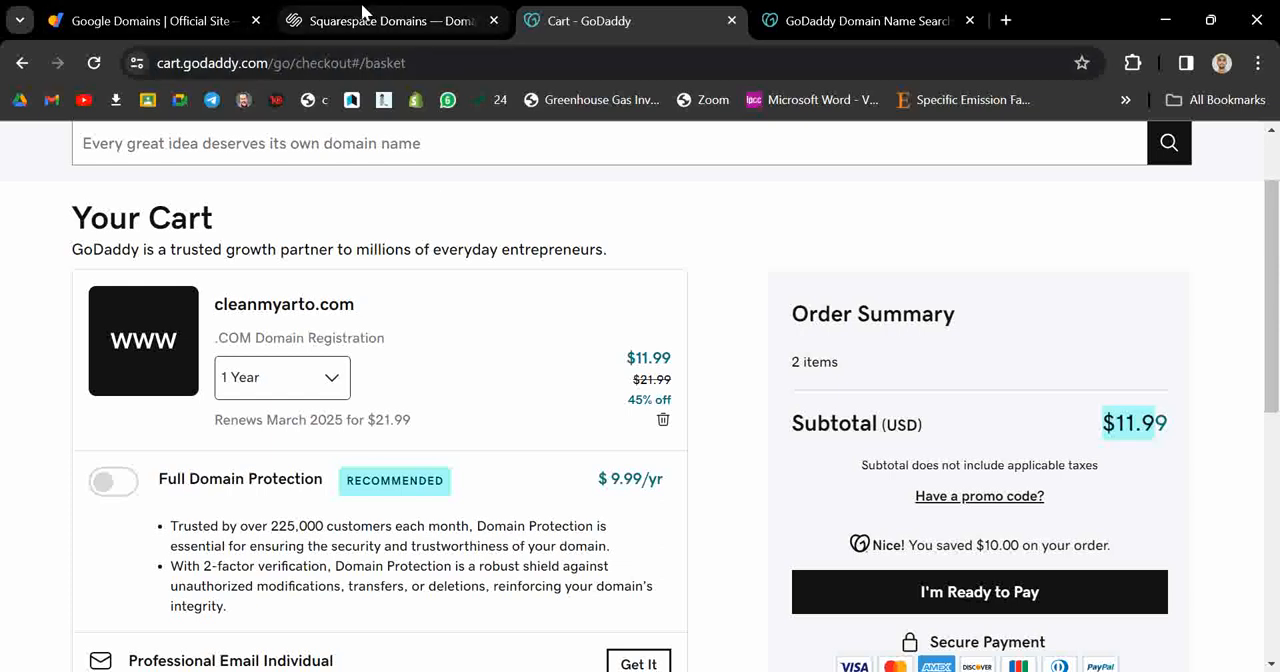
click(390, 20)
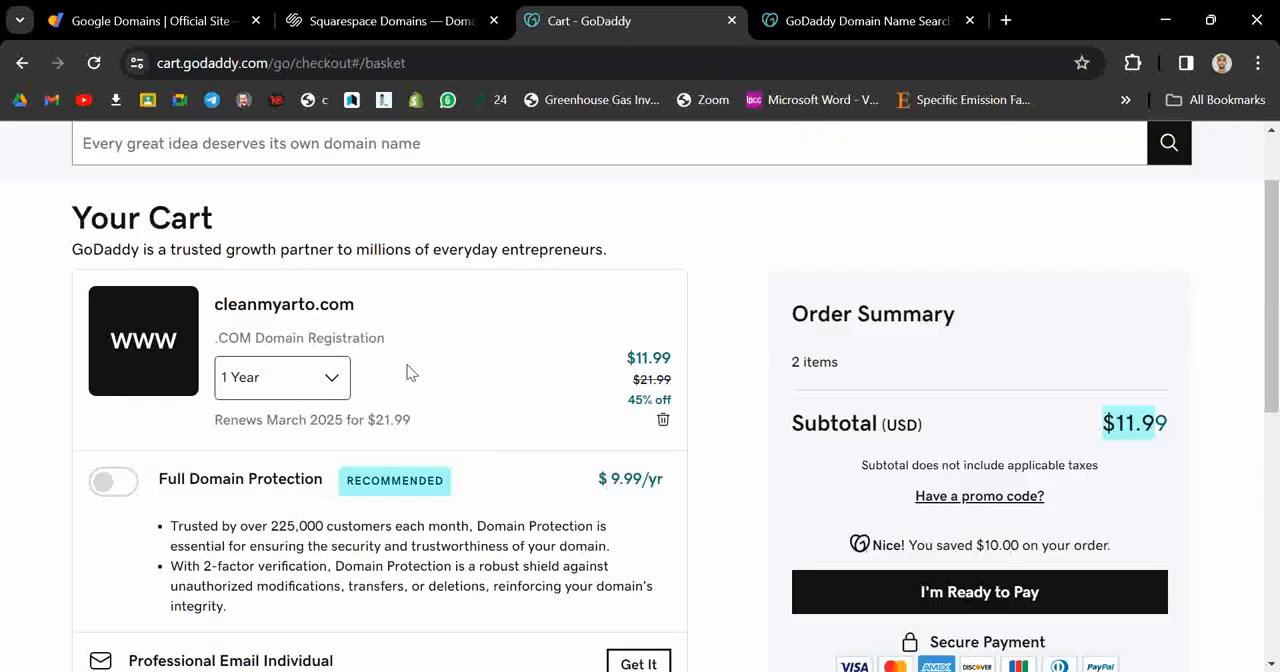
click(282, 376)
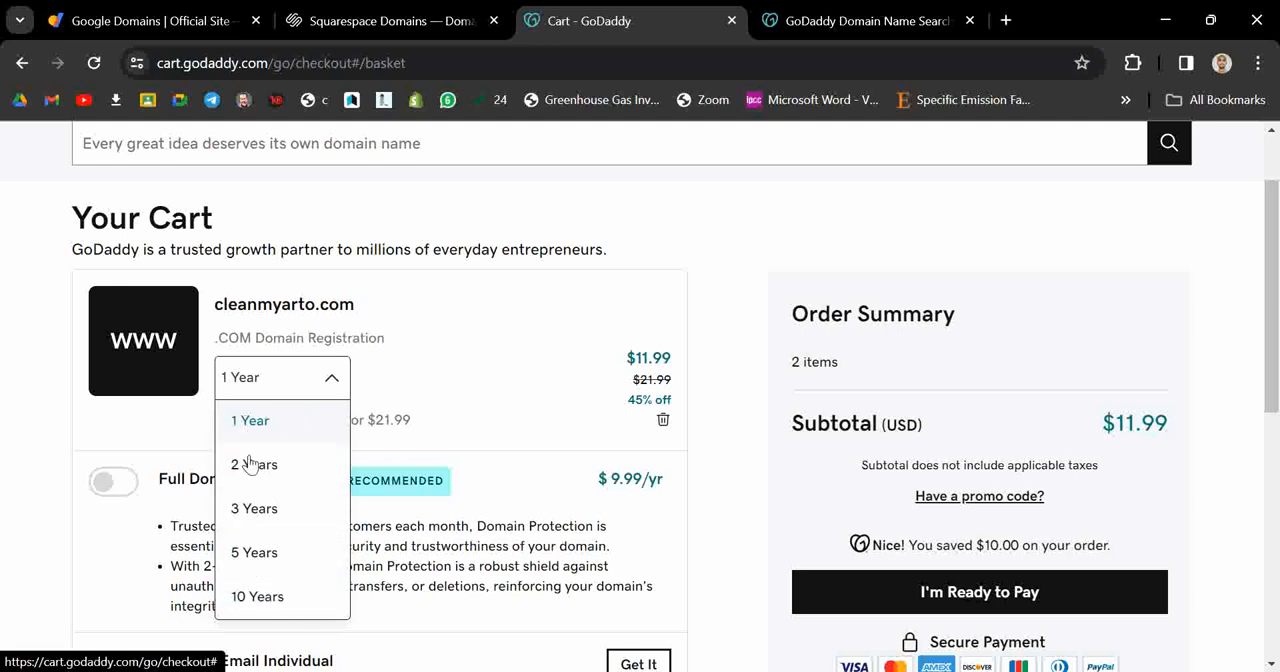
Step: Set cleanmyarto.com to a 10-year term and highlight the updated $197.92 price
click(256, 596)
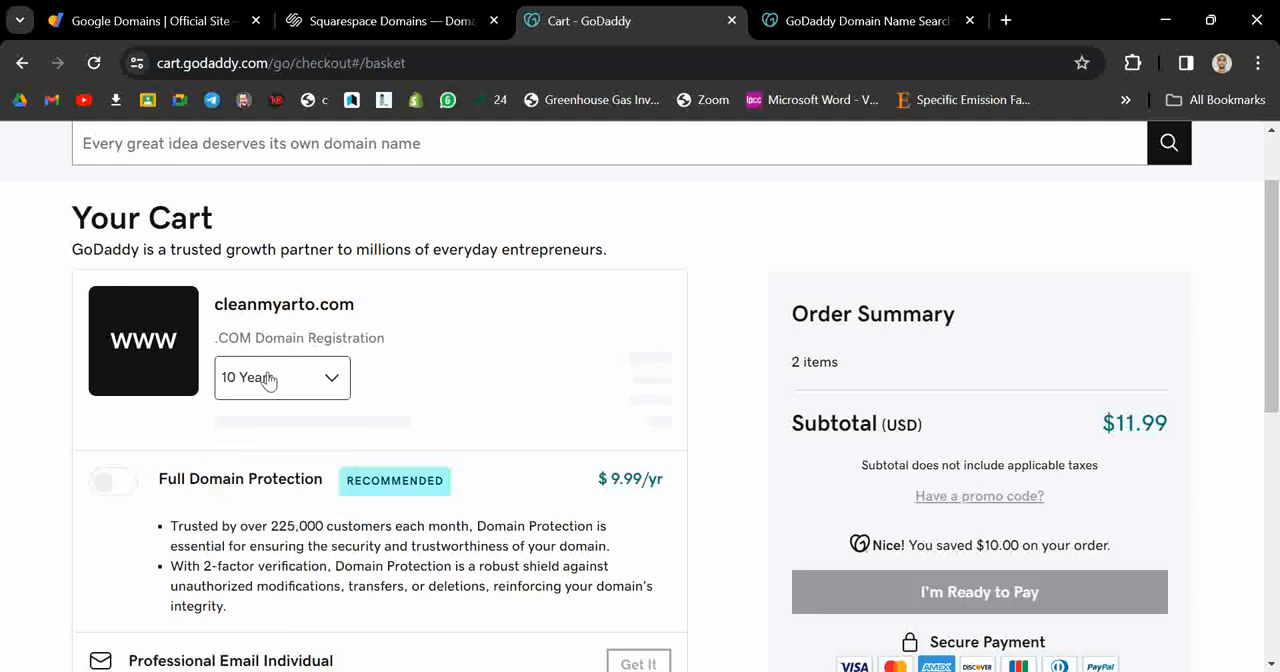
click(282, 376)
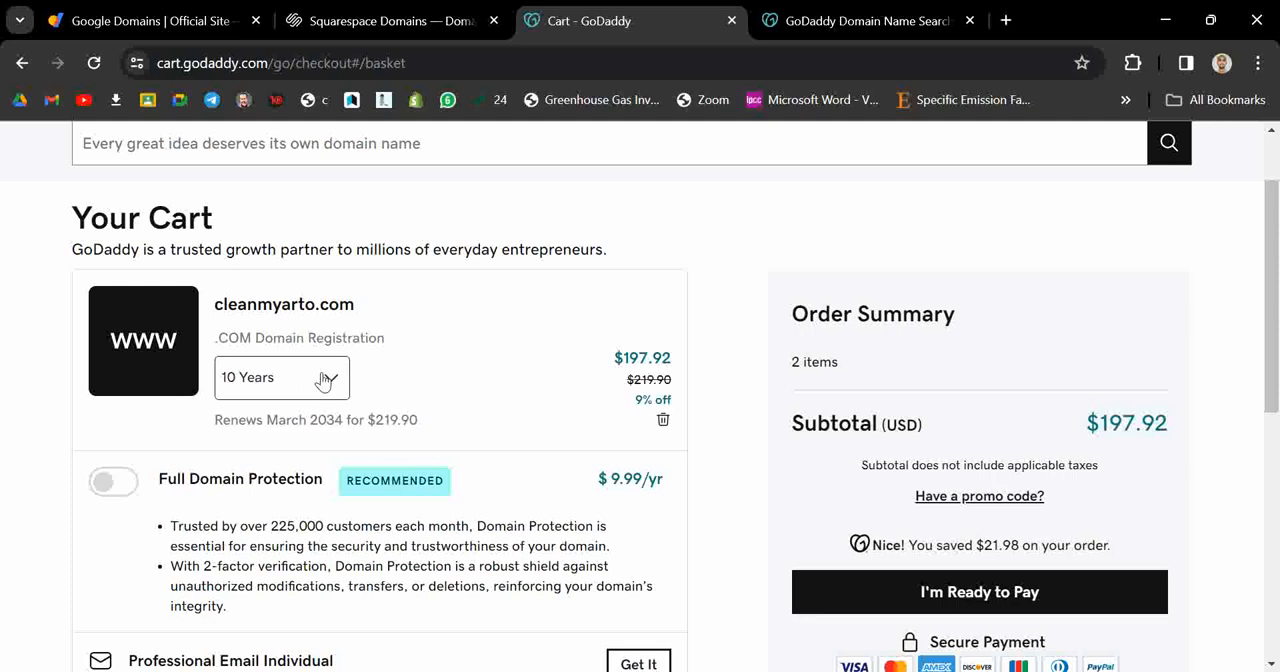
mouse_move(330, 380)
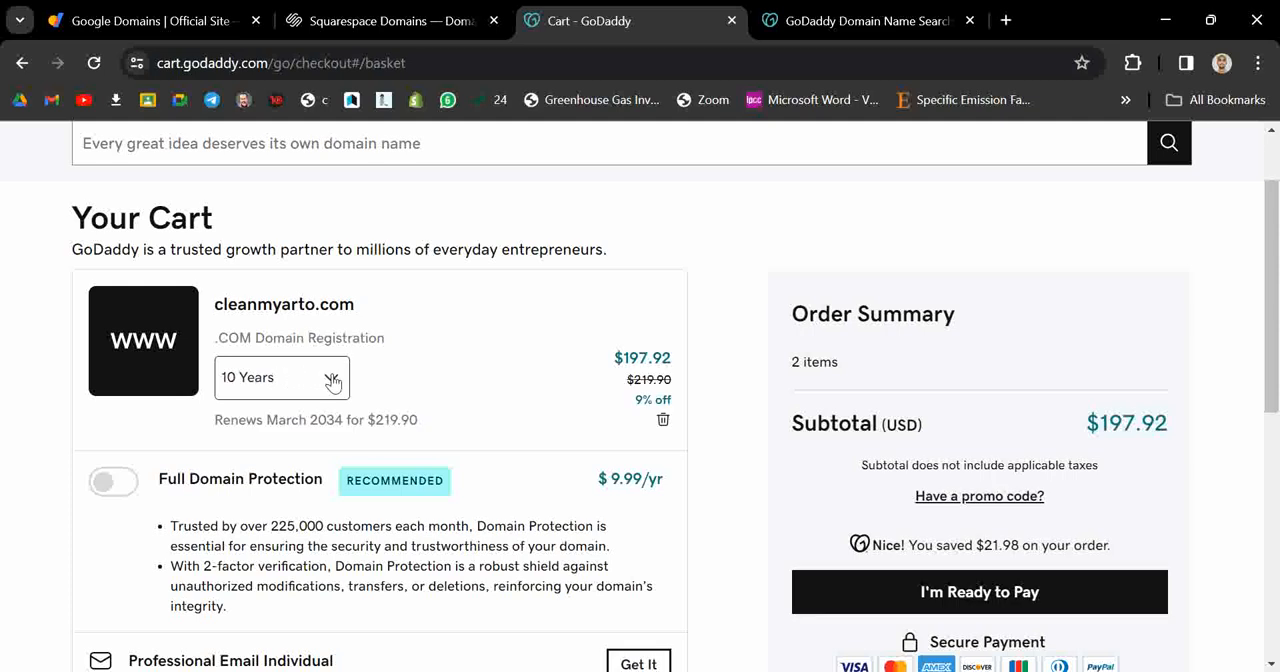
mouse_move(604, 360)
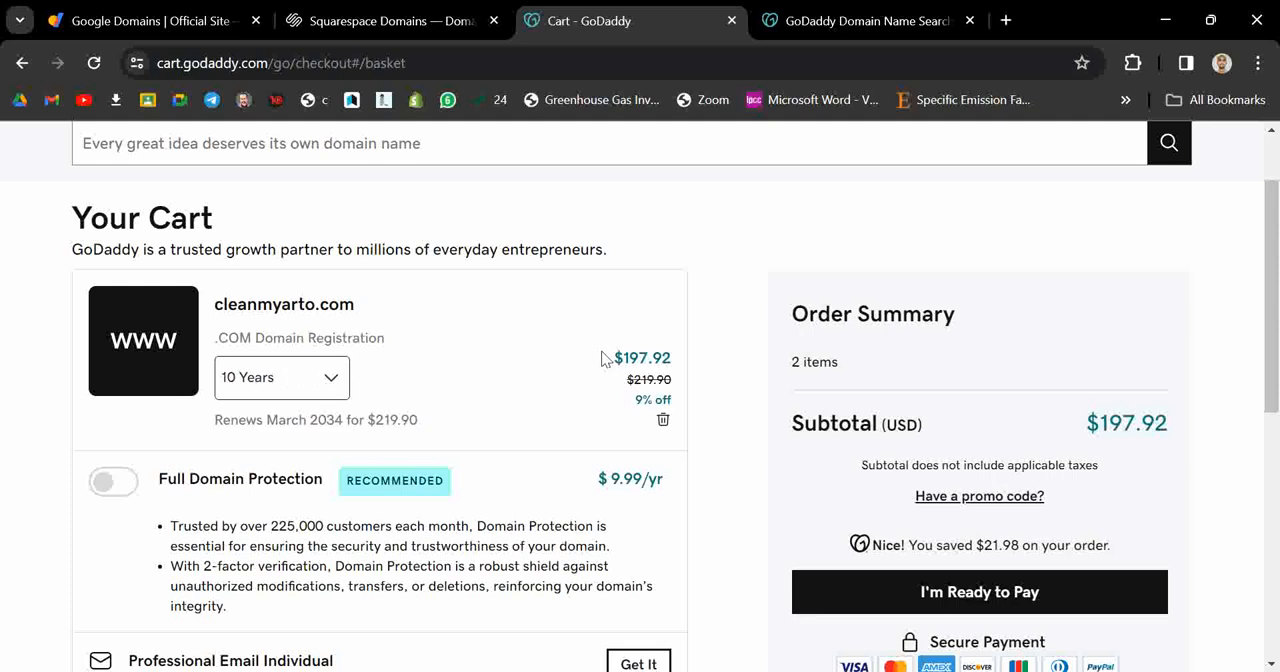
double_click(642, 358)
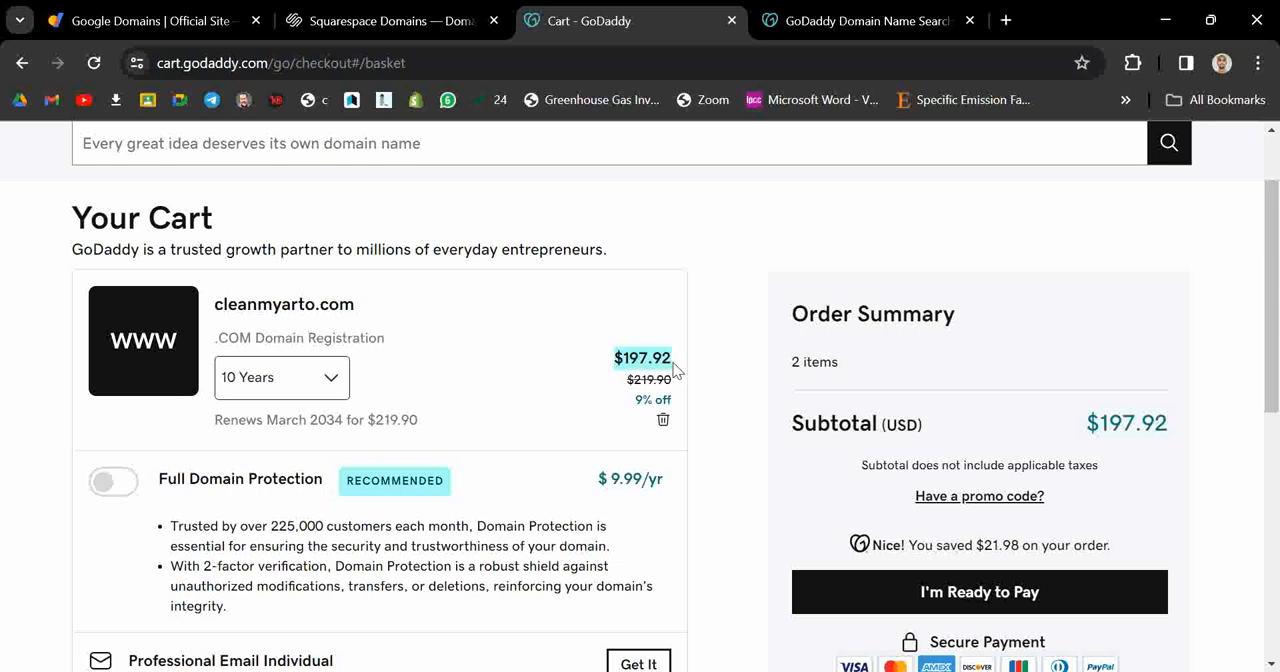
mouse_move(600, 312)
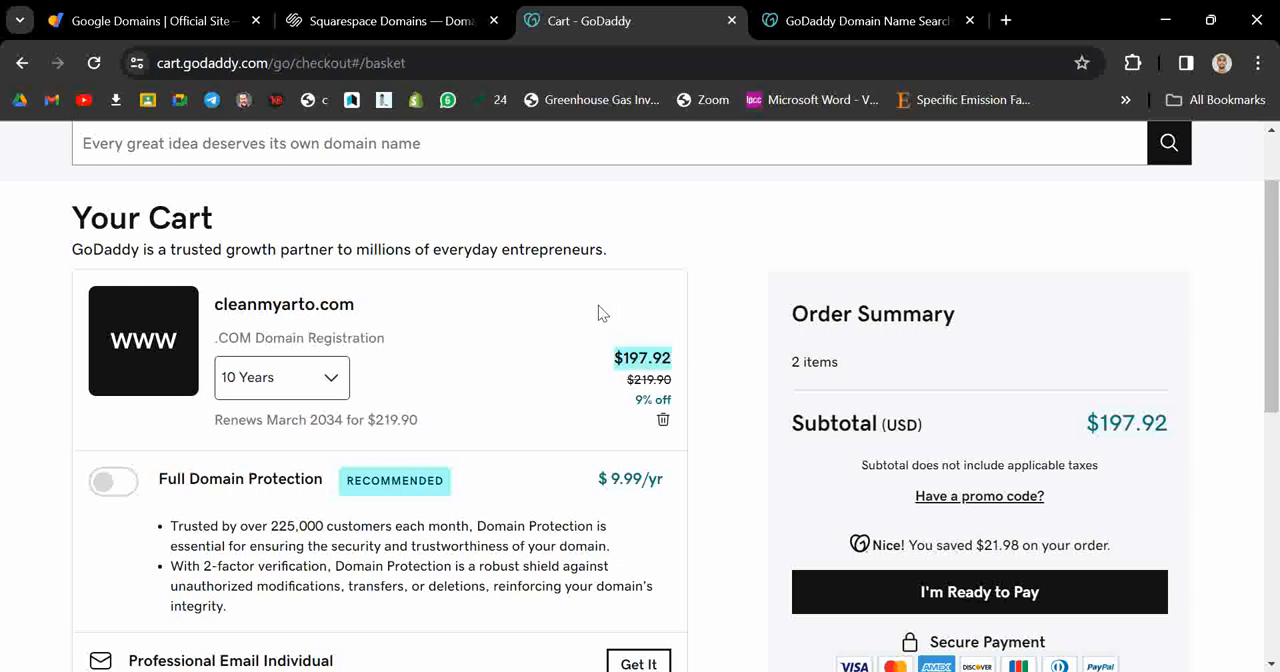
mouse_move(424, 44)
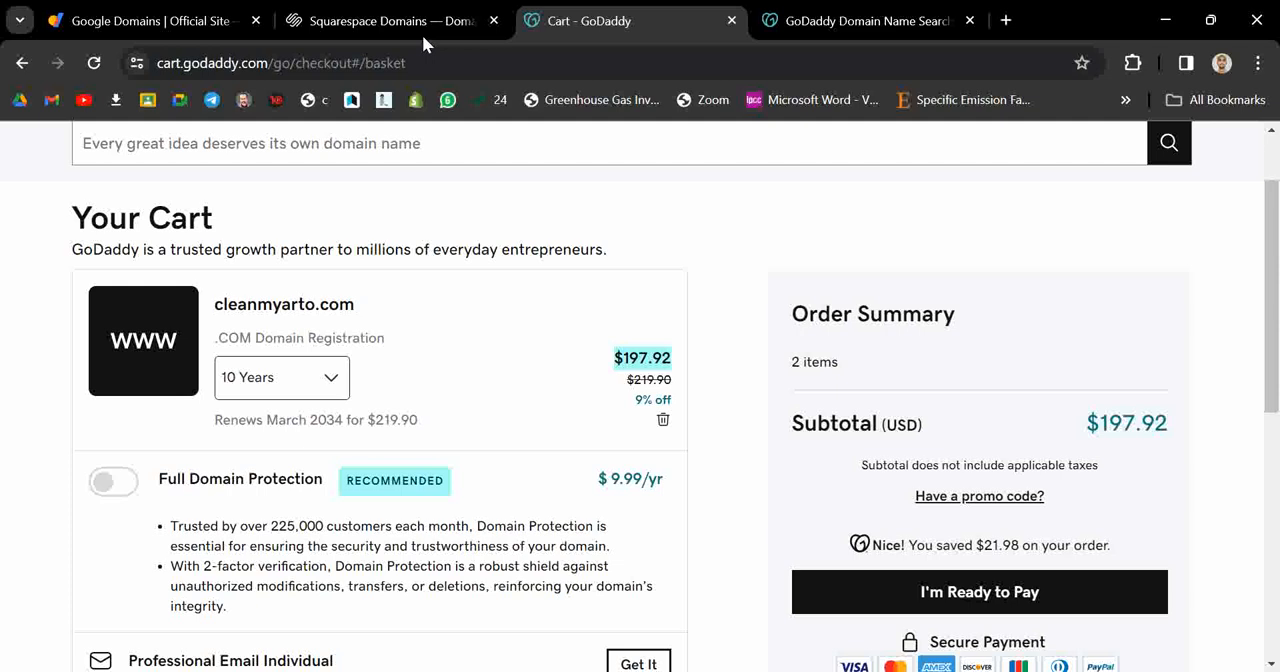
Step: Switch from the $197.92 GoDaddy cart to the Squarespace checkout listing cleanmyarto.com at $20.00
click(390, 20)
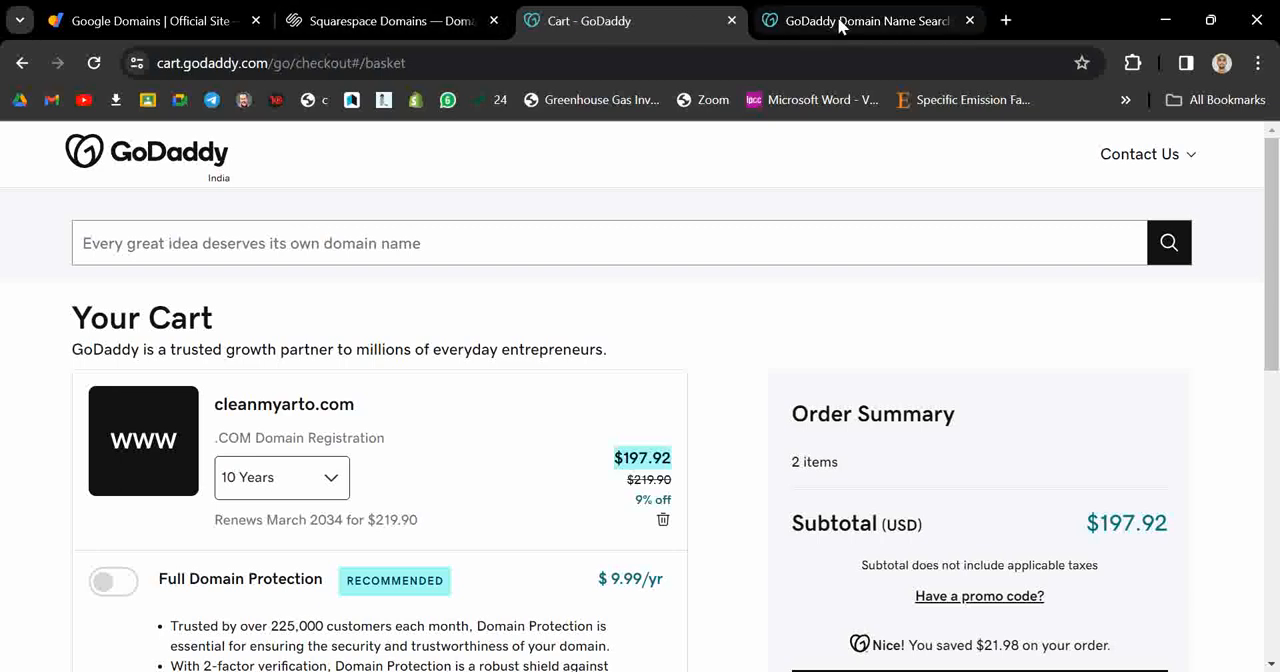
mouse_move(864, 20)
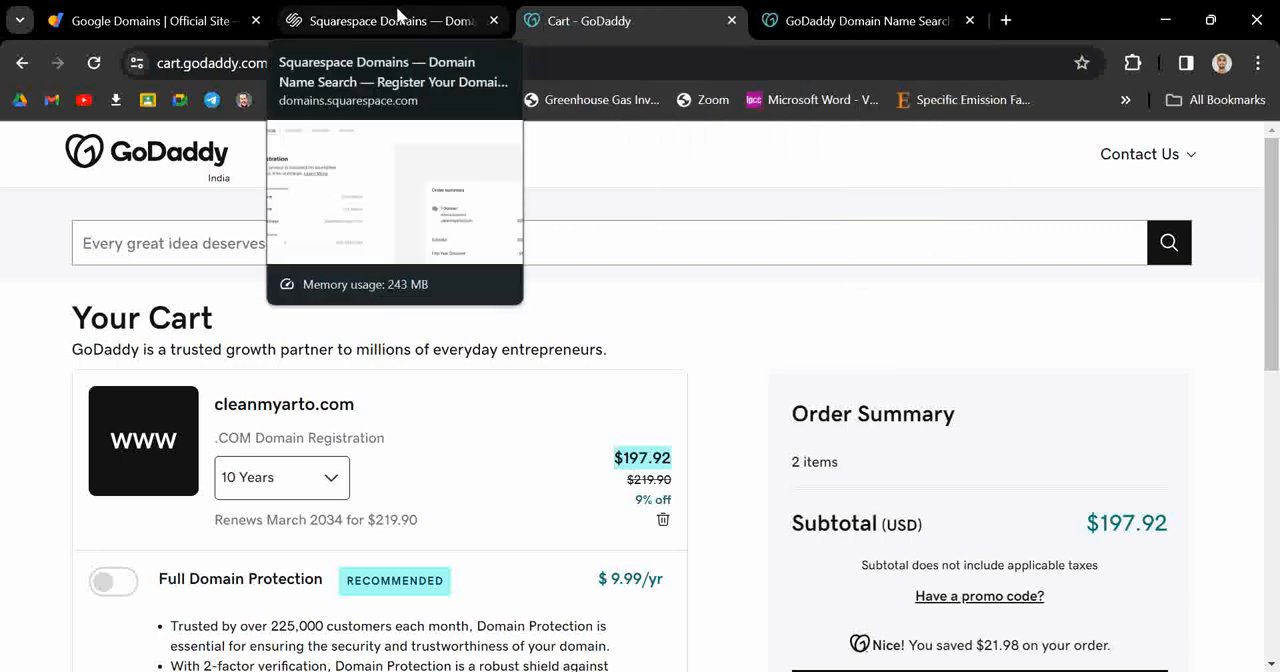
click(390, 20)
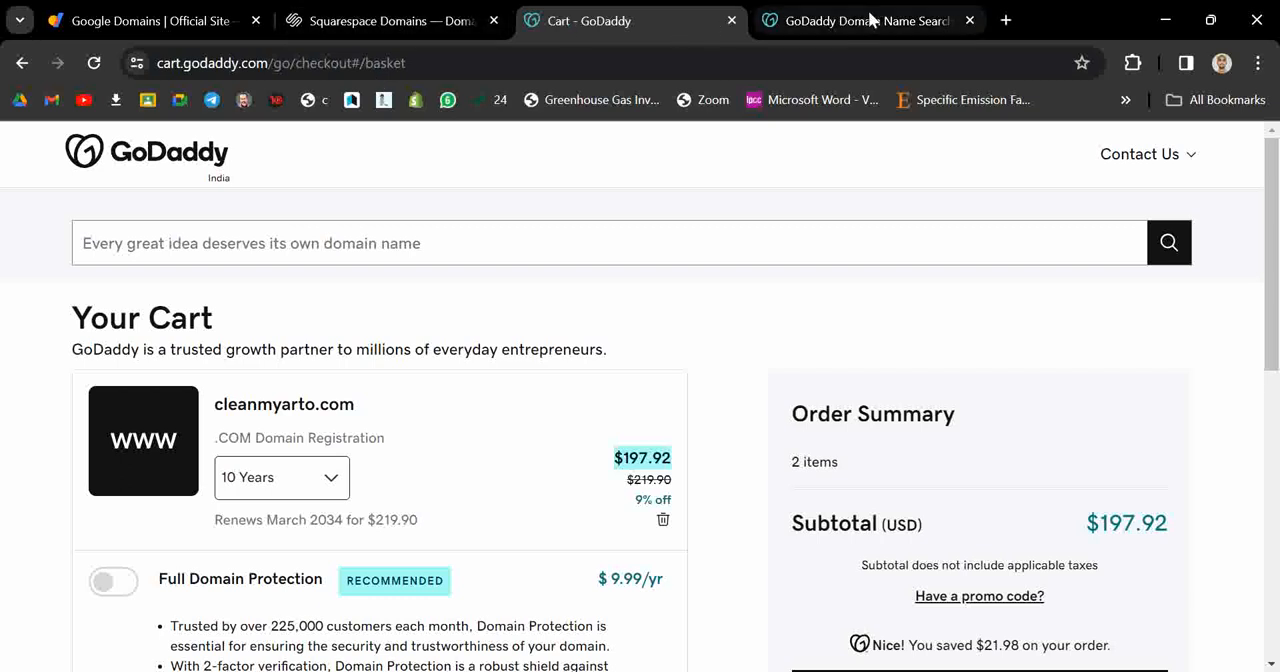
mouse_move(704, 464)
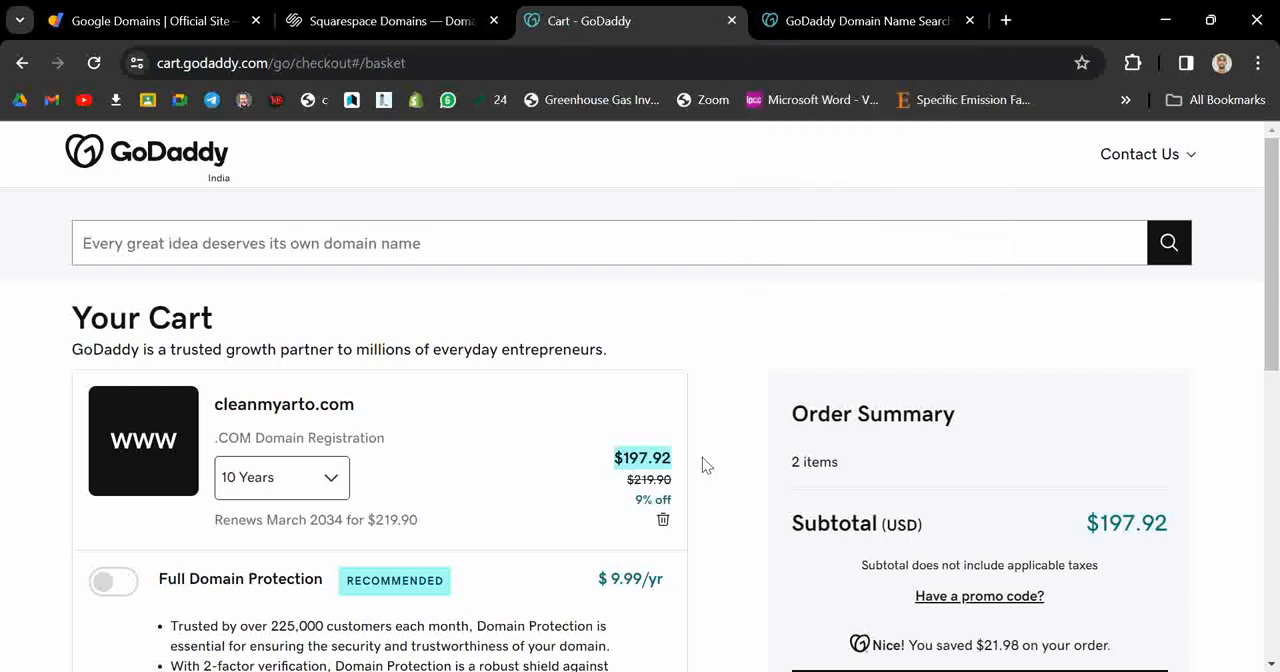
click(390, 20)
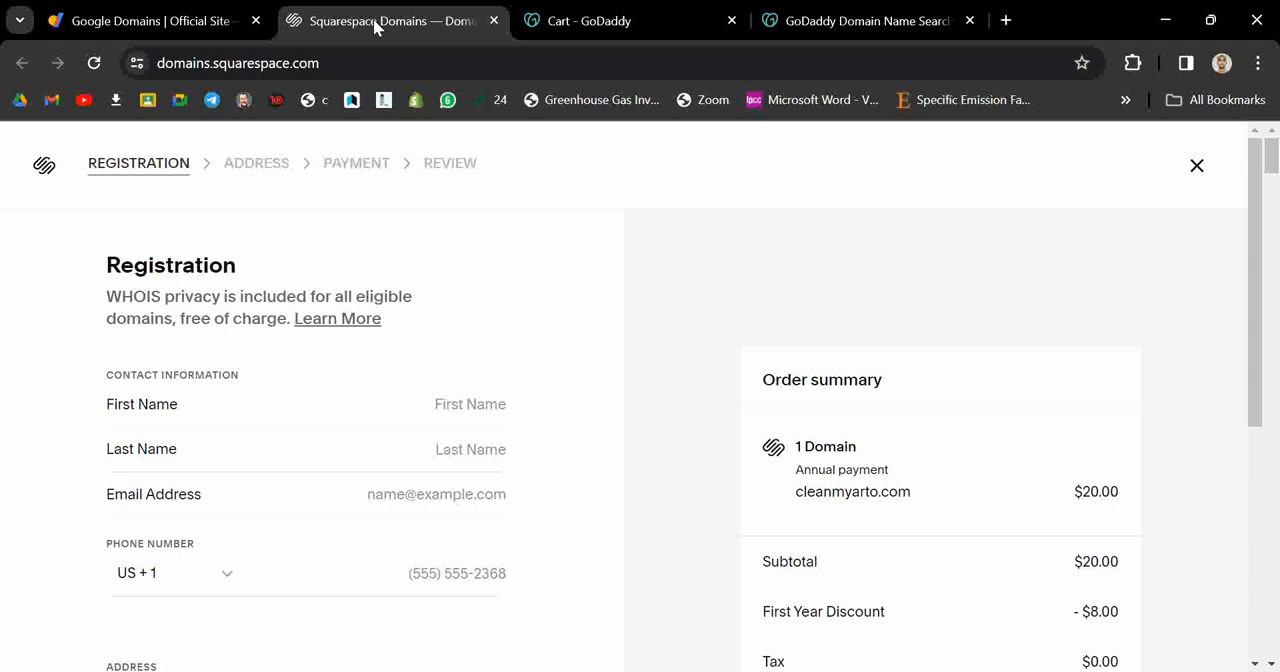
mouse_move(180, 244)
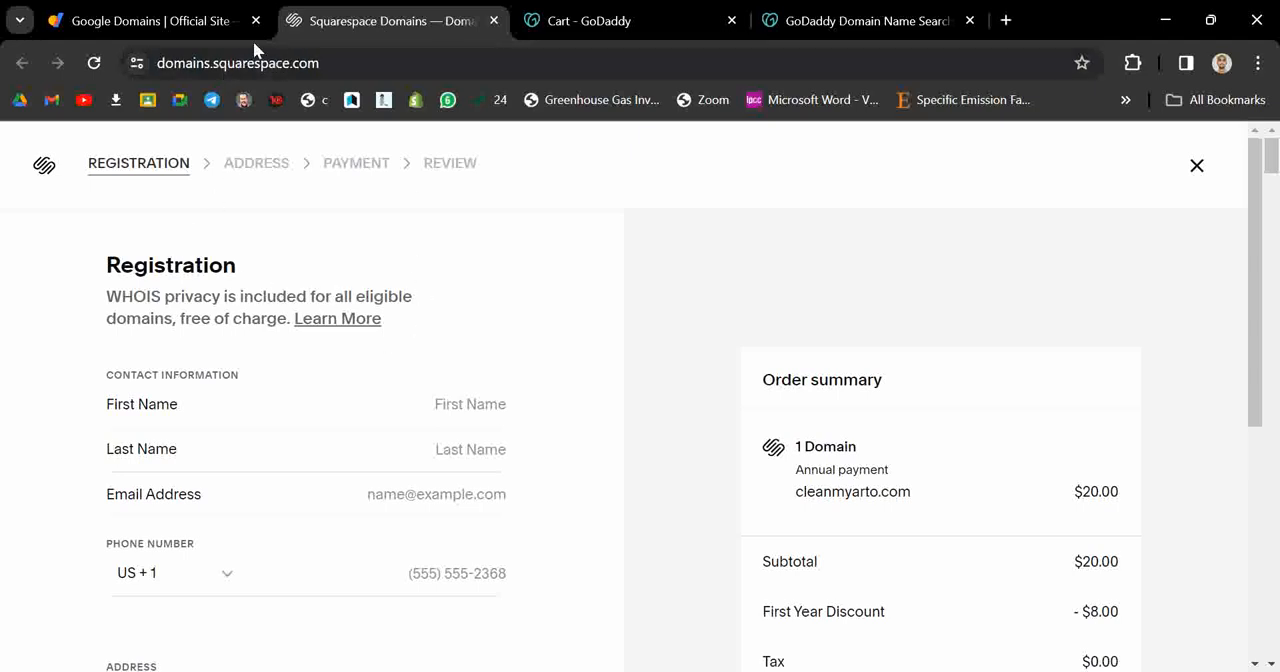
Step: Check the Google Domains update page, then view GoDaddy's cleanmyarto results at ₹1 first year
click(148, 20)
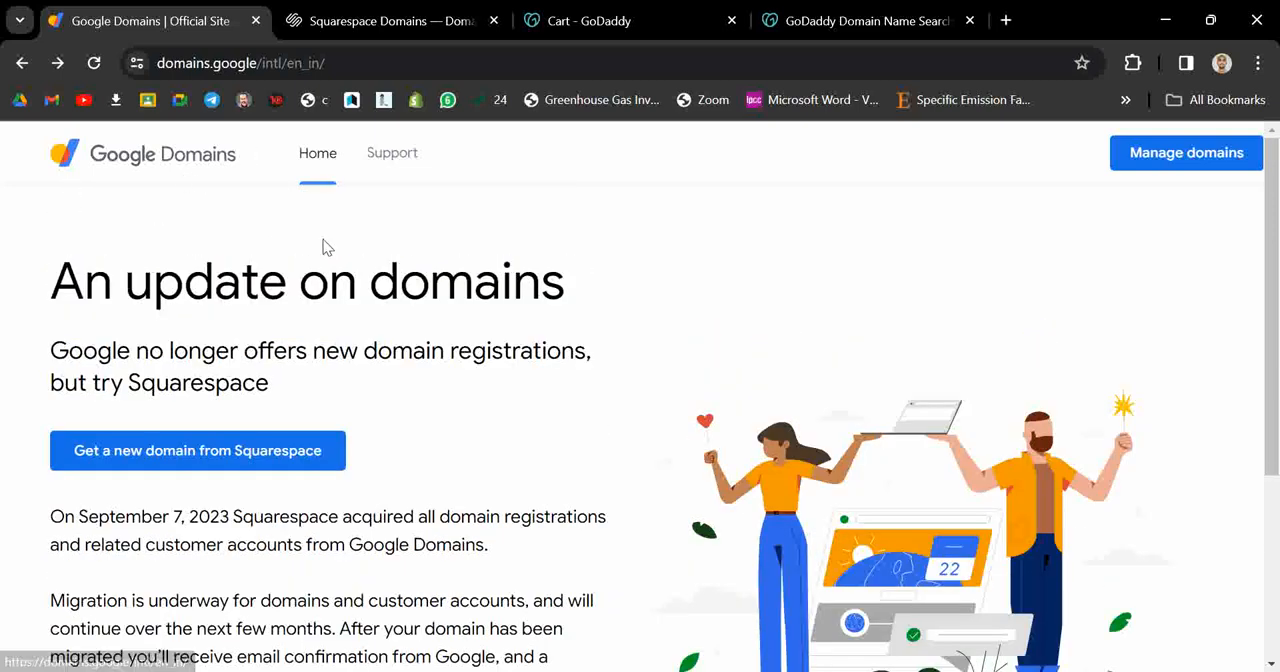
scroll(down, 3)
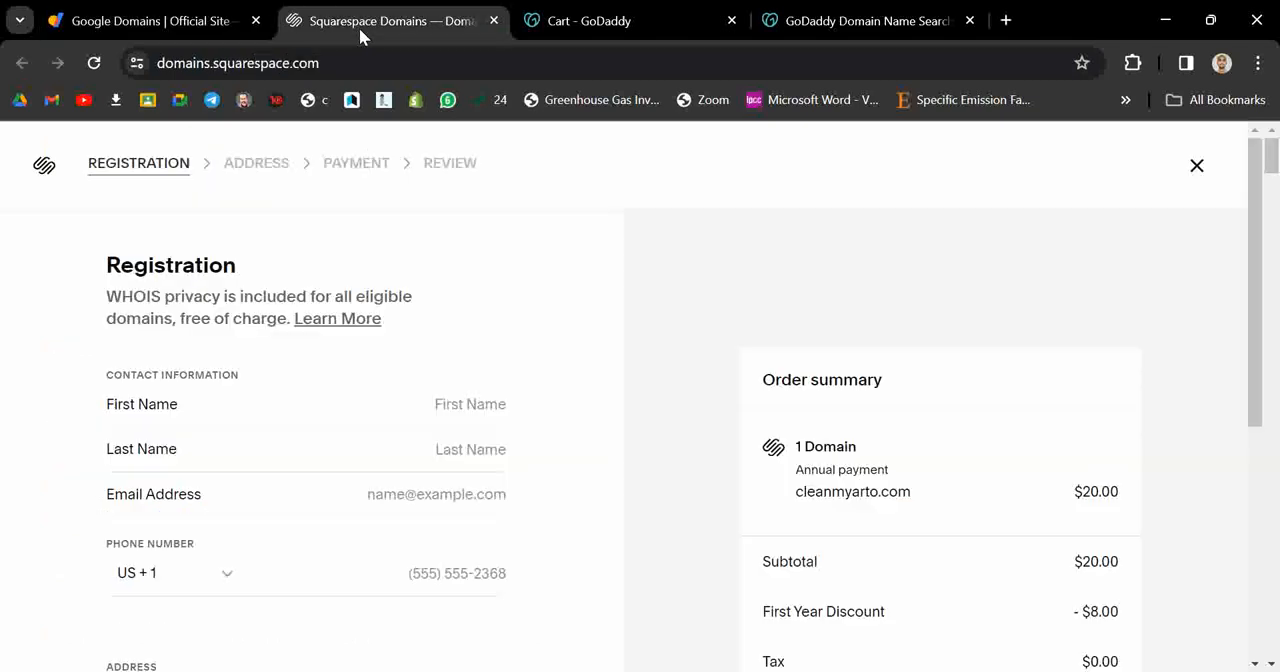
mouse_move(344, 280)
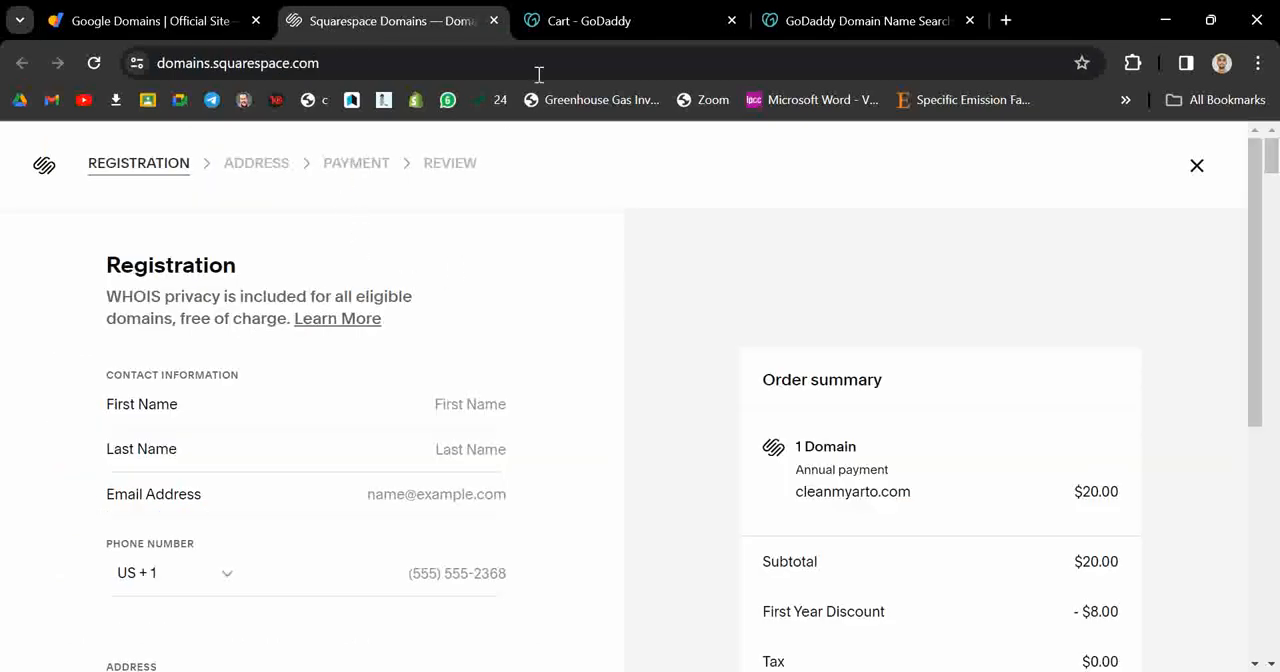
click(864, 20)
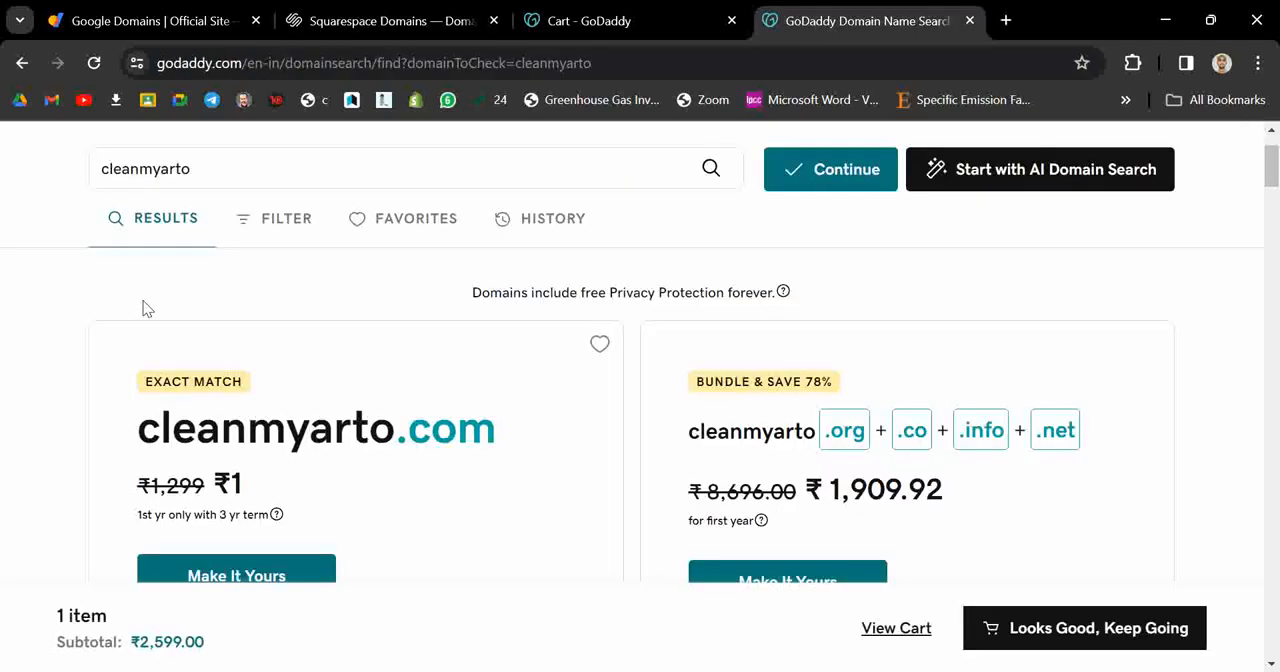
scroll(down, 3)
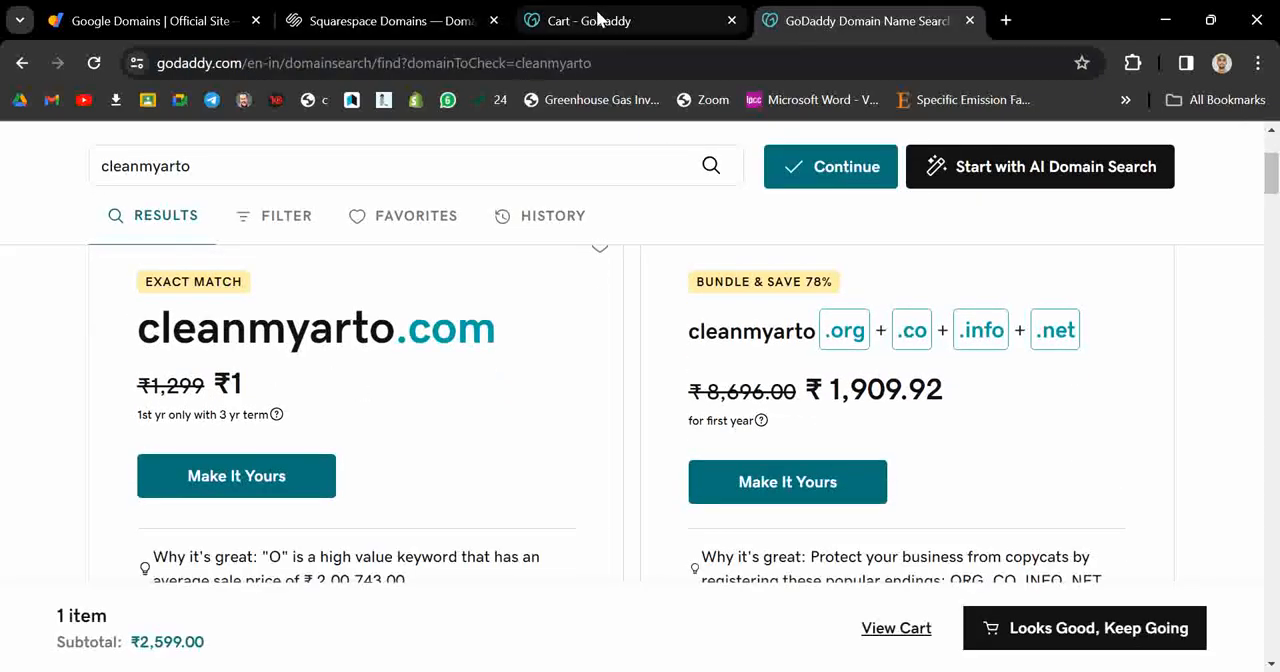
mouse_move(588, 20)
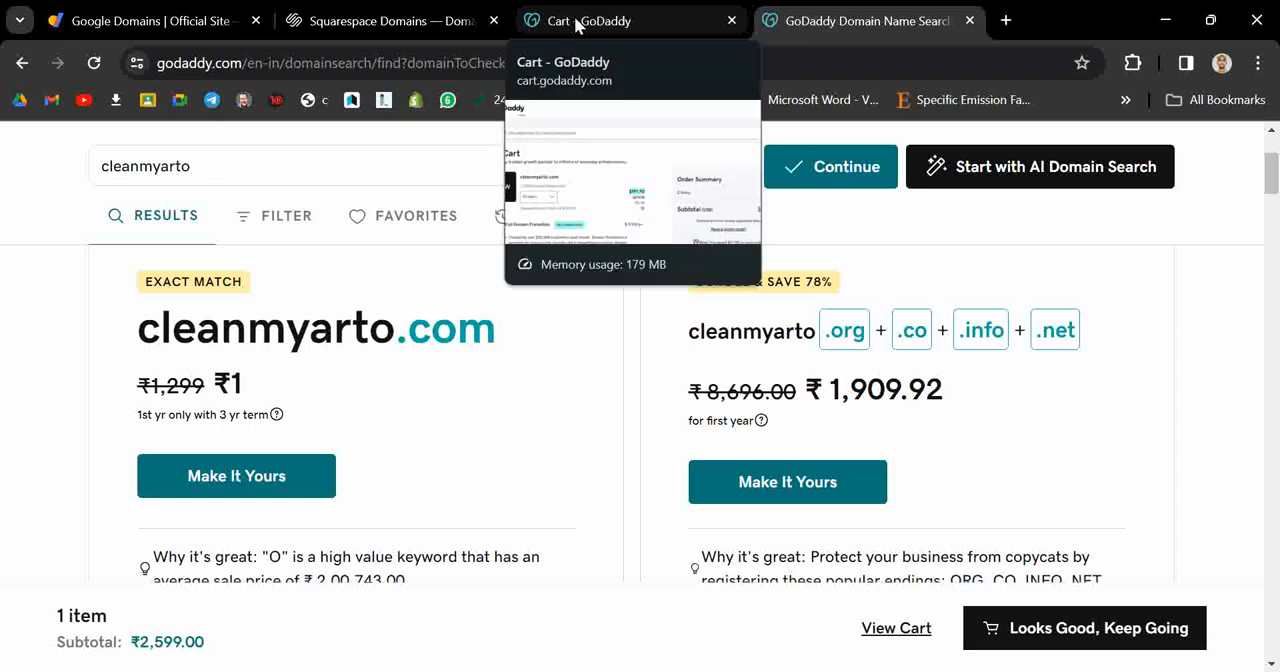